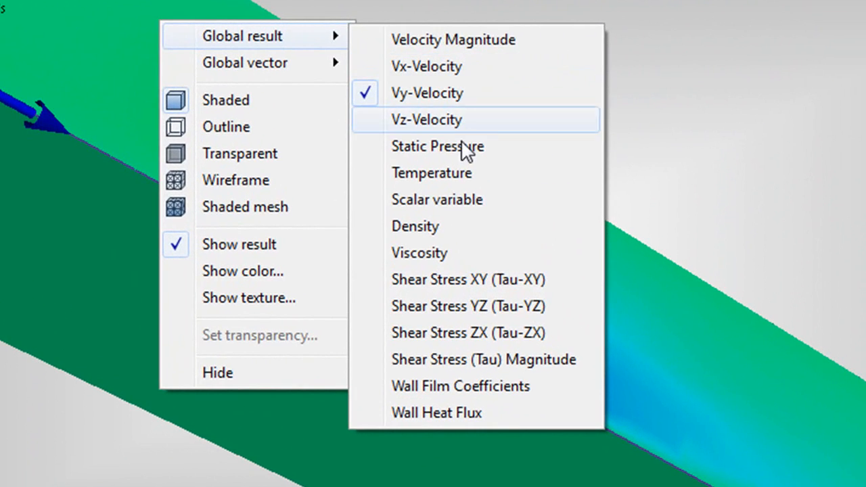
Step: Switch the result plane to Static Pressure, then to Shear Stress XY (Tau-XY)
{"action": "left_click", "coordinate": [437, 146]}
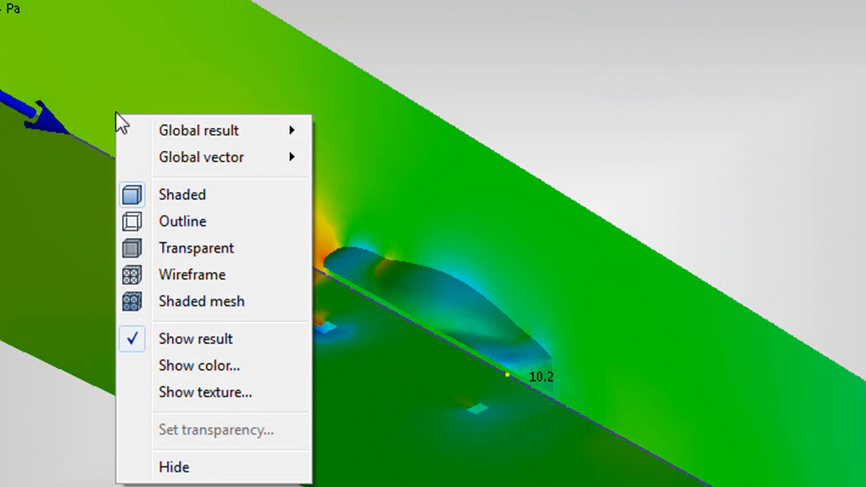
{"action": "mouse_move", "coordinate": [199, 130]}
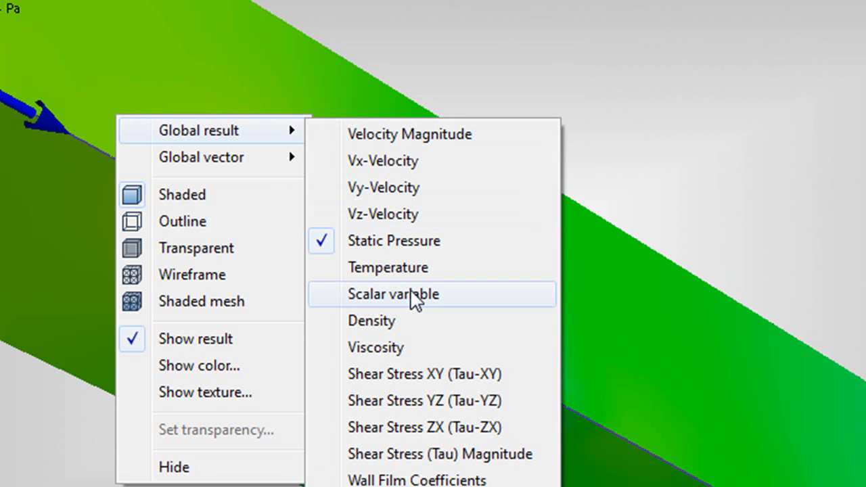
{"action": "mouse_move", "coordinate": [414, 335]}
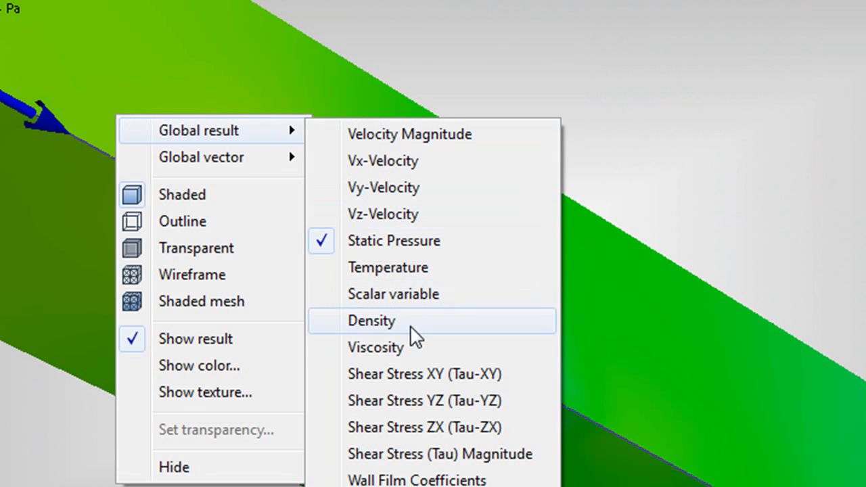
{"action": "mouse_move", "coordinate": [426, 374]}
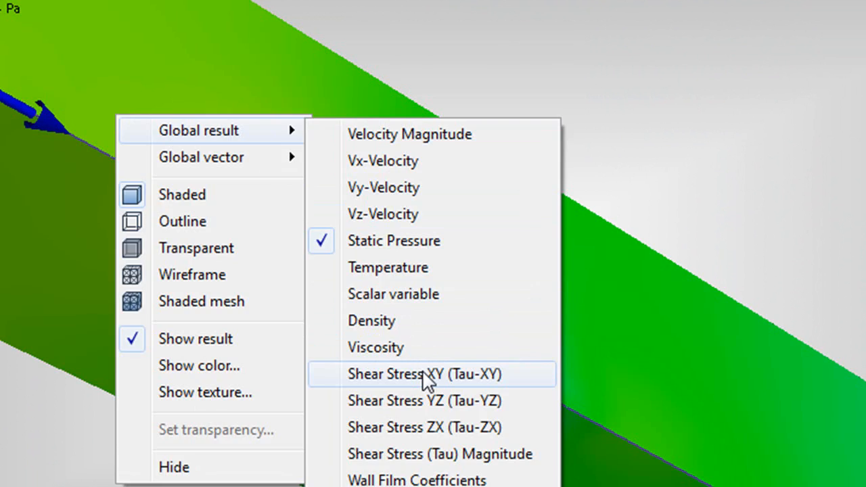
{"action": "left_click", "coordinate": [425, 374]}
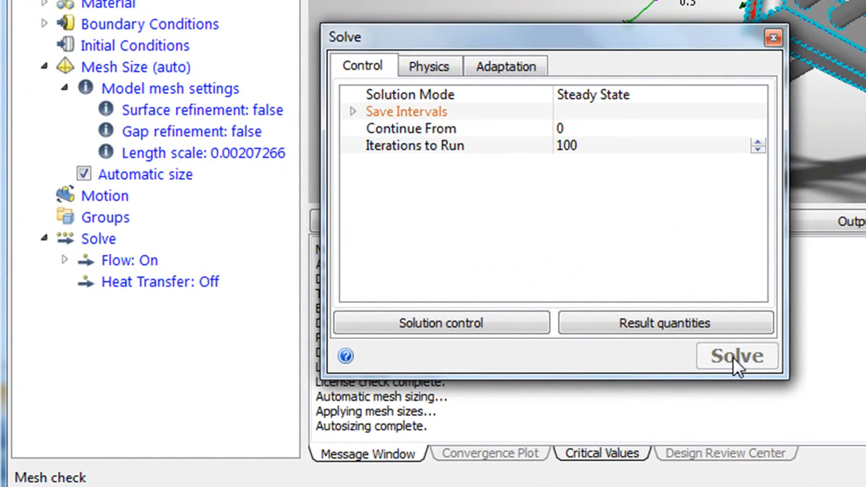
Step: Launch the steady-state solve with 100 iterations for the manifold scenario
{"action": "left_click", "coordinate": [736, 356]}
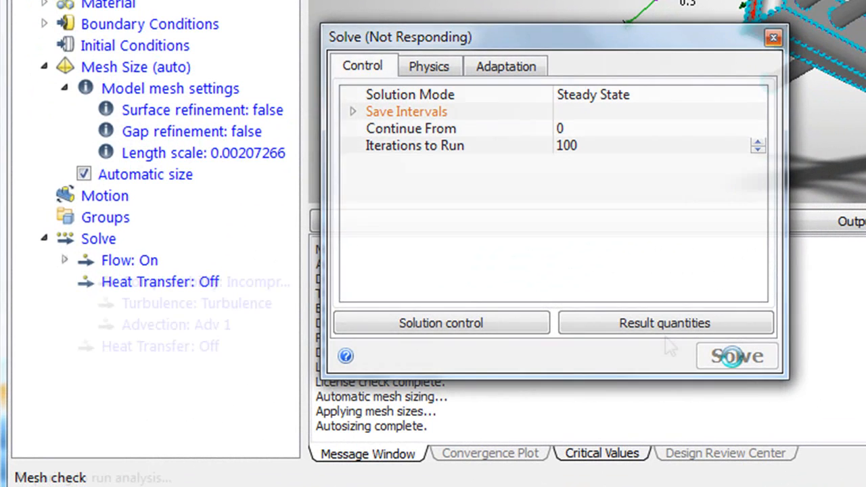
{"action": "left_click", "coordinate": [736, 356]}
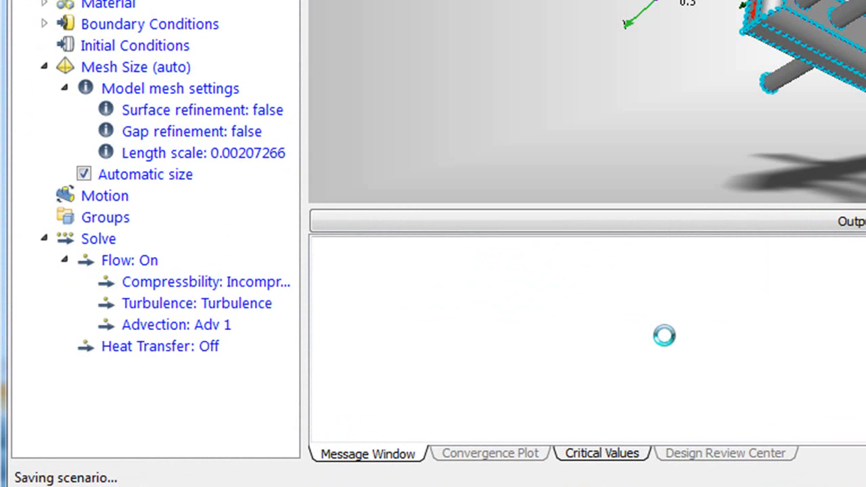
Step: Select the manifold's unassigned parts to open their material settings
{"action": "left_click", "coordinate": [65, 260]}
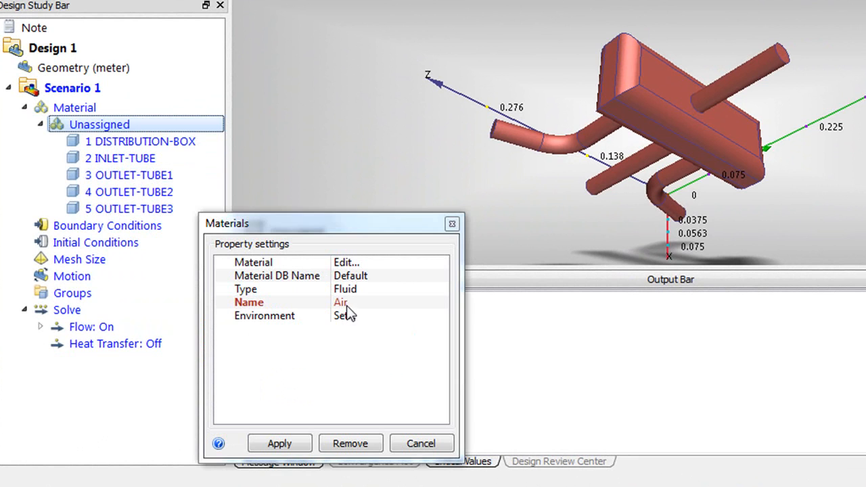
Step: Choose Air as the fluid and apply it to the distribution box and tubes
{"action": "left_click", "coordinate": [441, 303]}
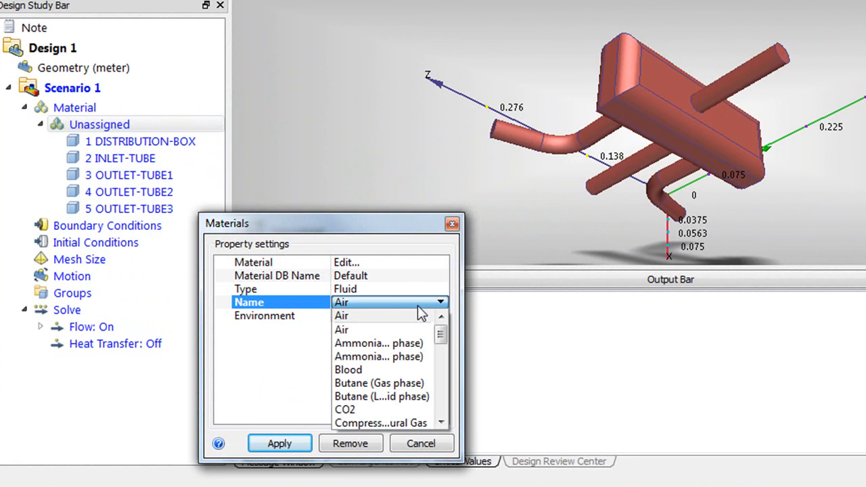
{"action": "mouse_move", "coordinate": [371, 322]}
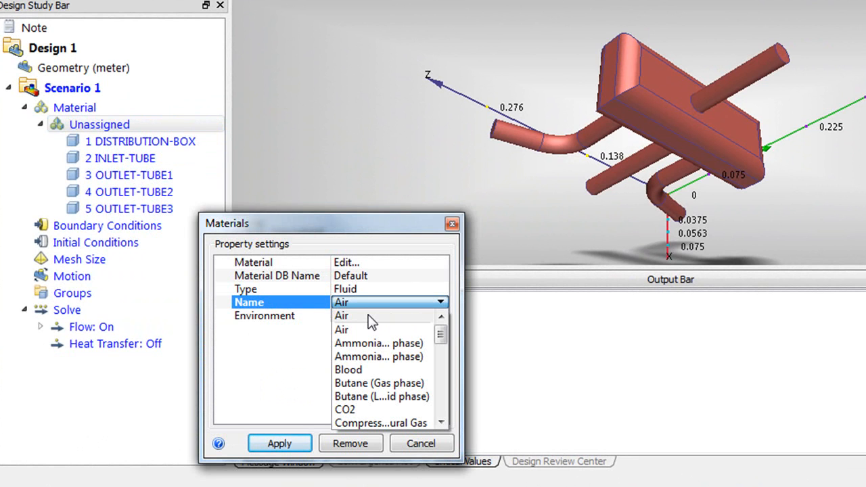
{"action": "left_click", "coordinate": [341, 315]}
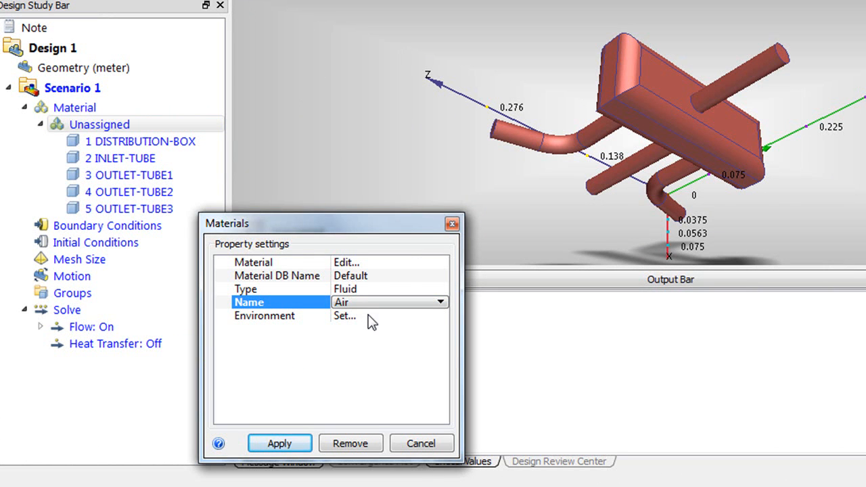
{"action": "left_click", "coordinate": [279, 444]}
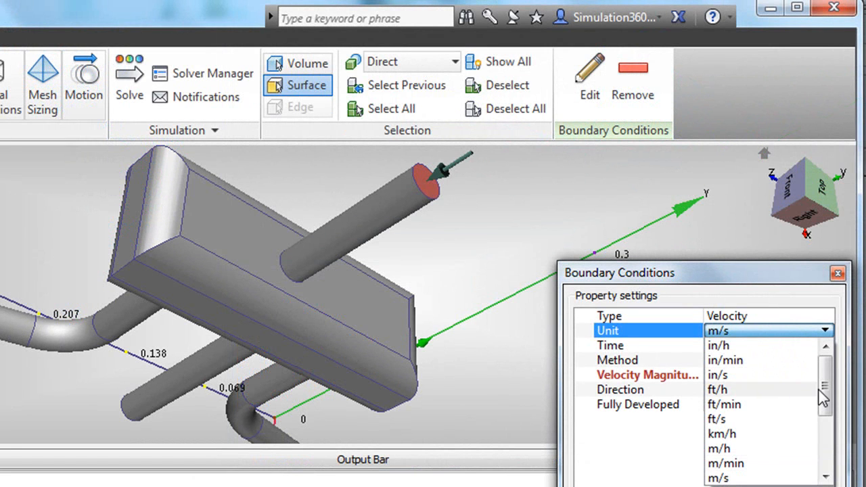
Step: Enter a 3000 mm/s normal velocity on the inlet tube
{"action": "scroll", "scroll_direction": "down", "scroll_amount": 3}
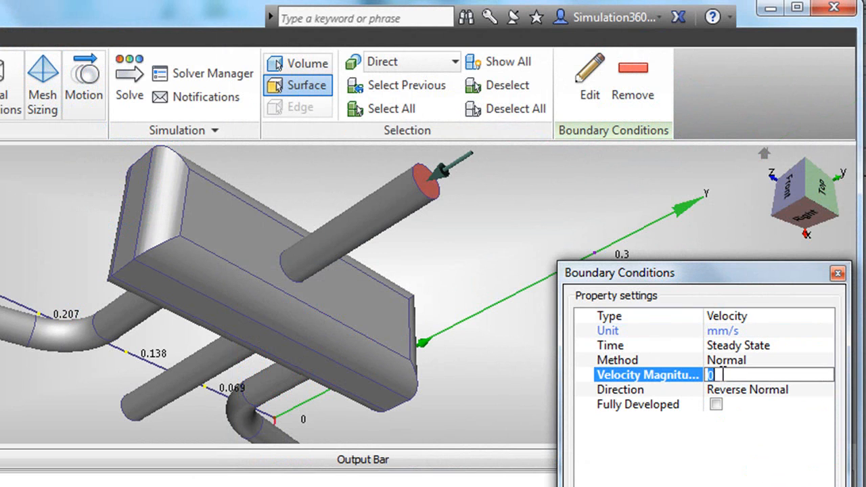
{"action": "type", "text": "3000"}
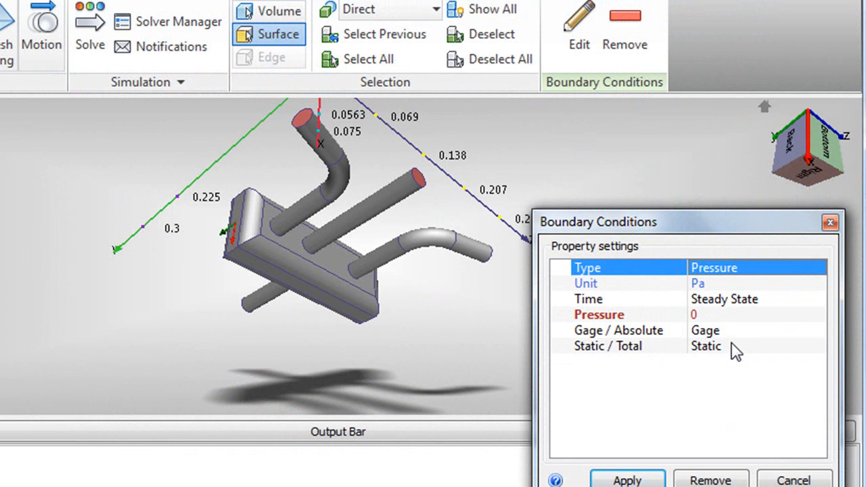
{"action": "mouse_move", "coordinate": [702, 331]}
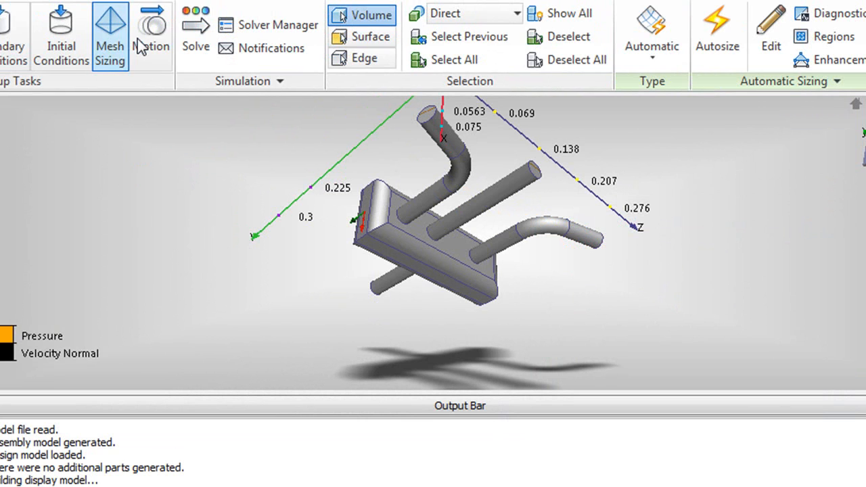
{"action": "mouse_move", "coordinate": [650, 30]}
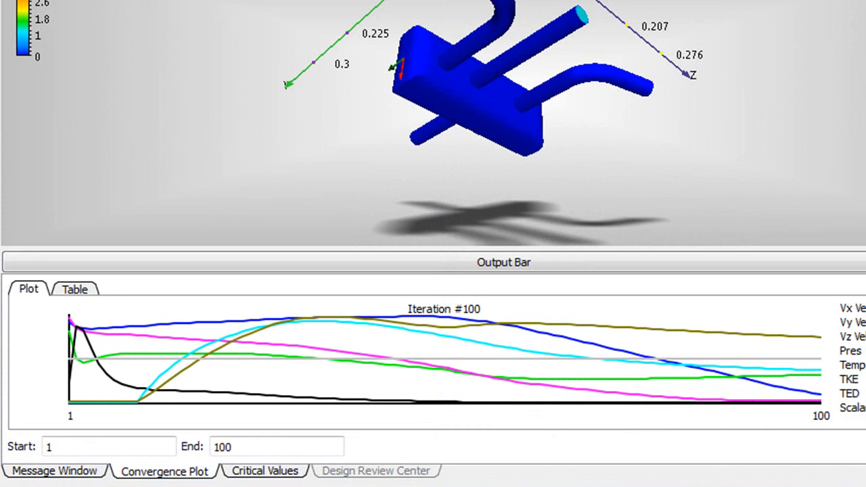
{"action": "mouse_move", "coordinate": [612, 251]}
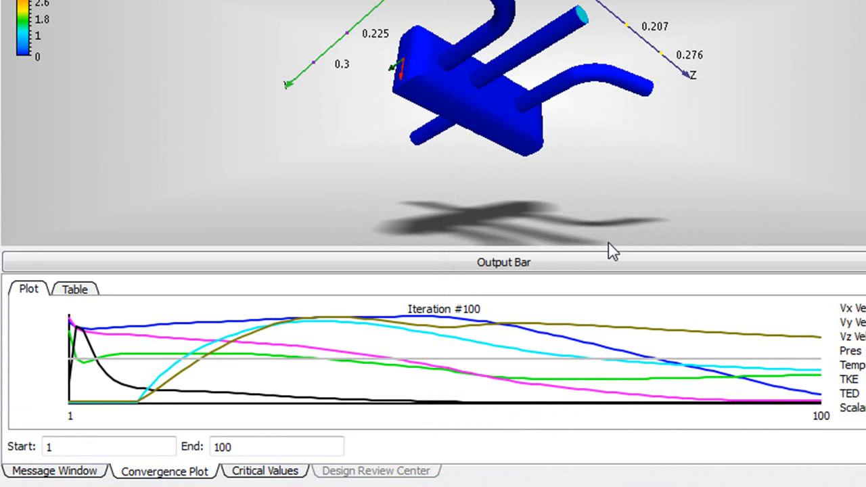
{"action": "mouse_move", "coordinate": [469, 78]}
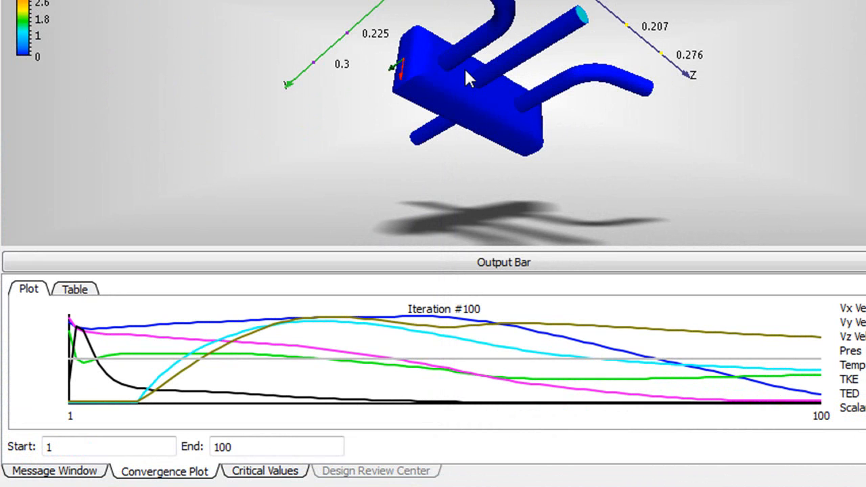
{"action": "mouse_move", "coordinate": [469, 76]}
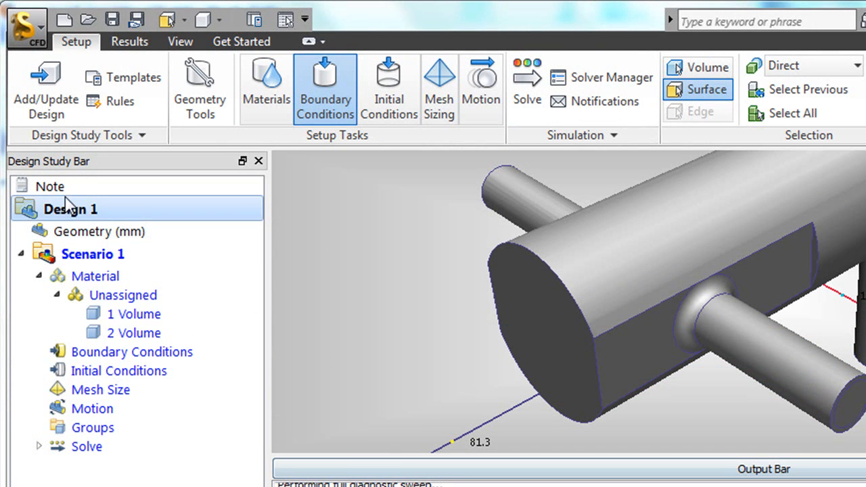
Step: Apply the Faucet_example.tpl template to Design 1 and confirm the prompt
{"action": "right_click", "coordinate": [70, 208]}
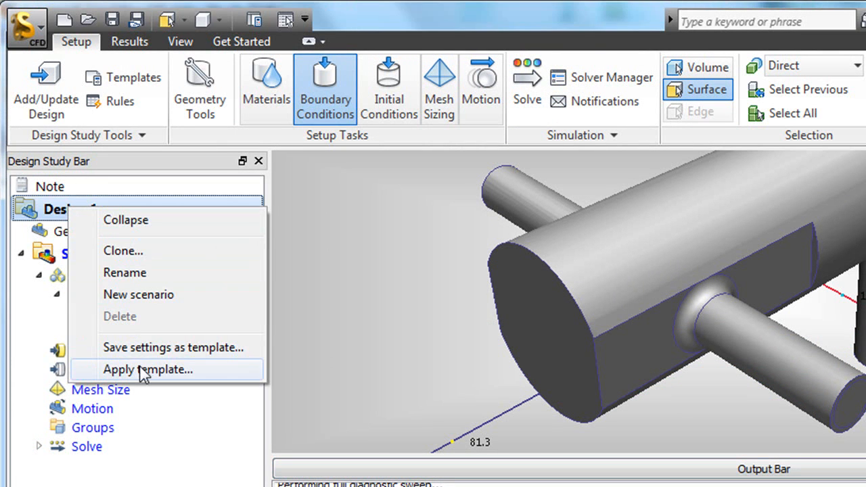
{"action": "left_click", "coordinate": [147, 370]}
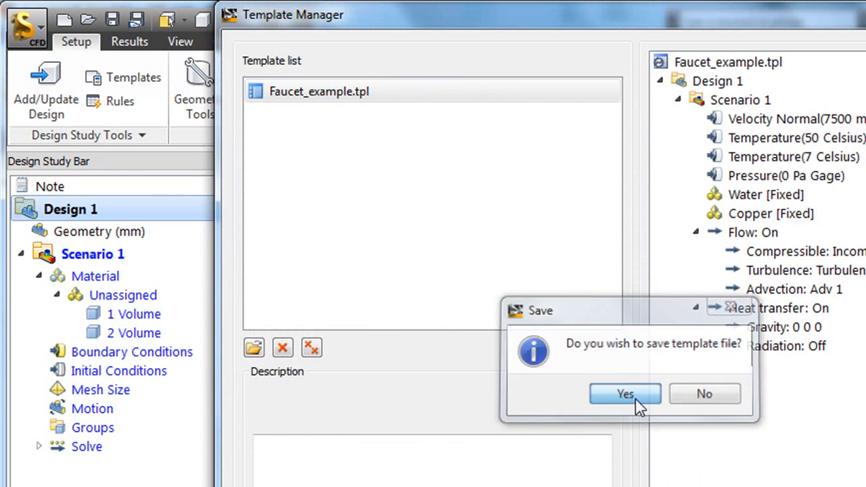
{"action": "left_click", "coordinate": [625, 394]}
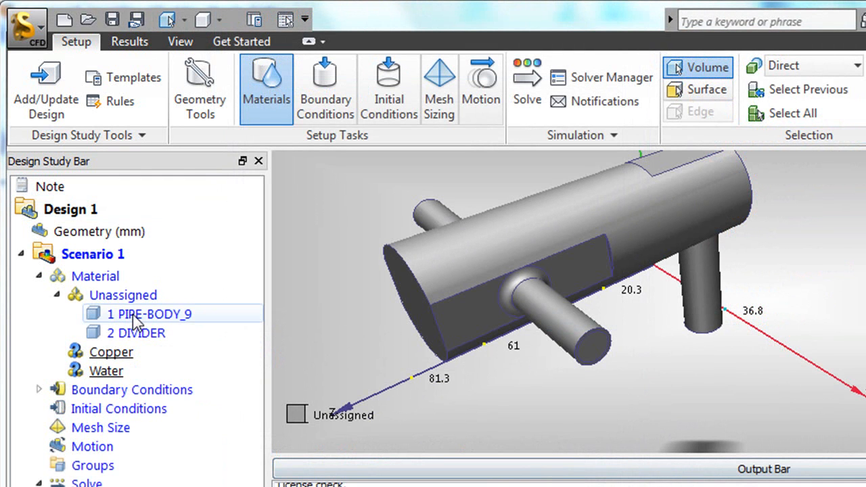
Step: Assign Copper to the pipe body volume and Water to the divider
{"action": "left_click", "coordinate": [149, 314]}
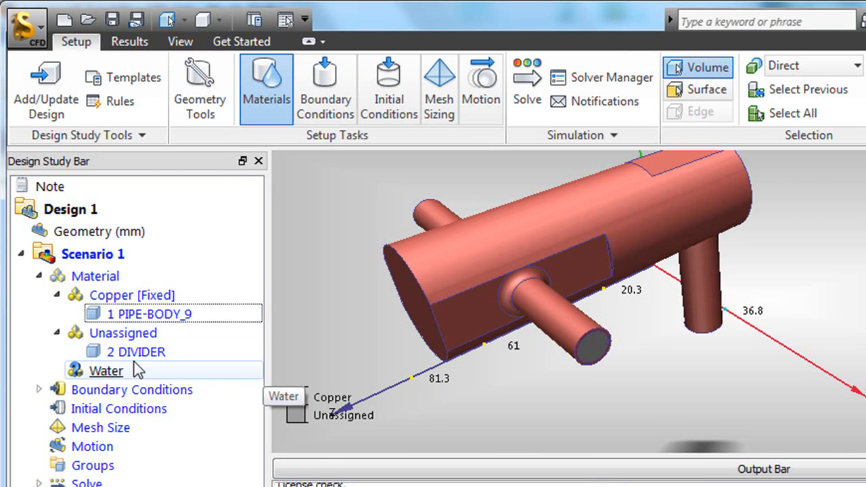
{"action": "left_click", "coordinate": [135, 352]}
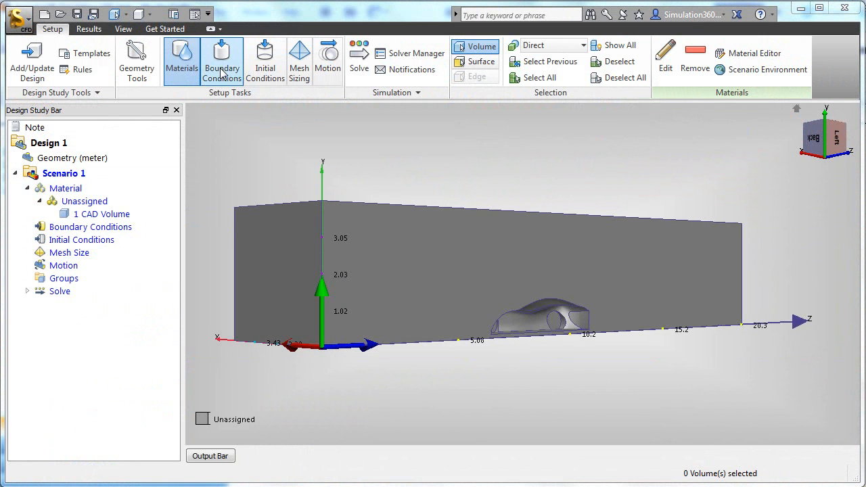
Step: Select the wind tunnel's single volume to assign it Air
{"action": "left_click", "coordinate": [447, 271]}
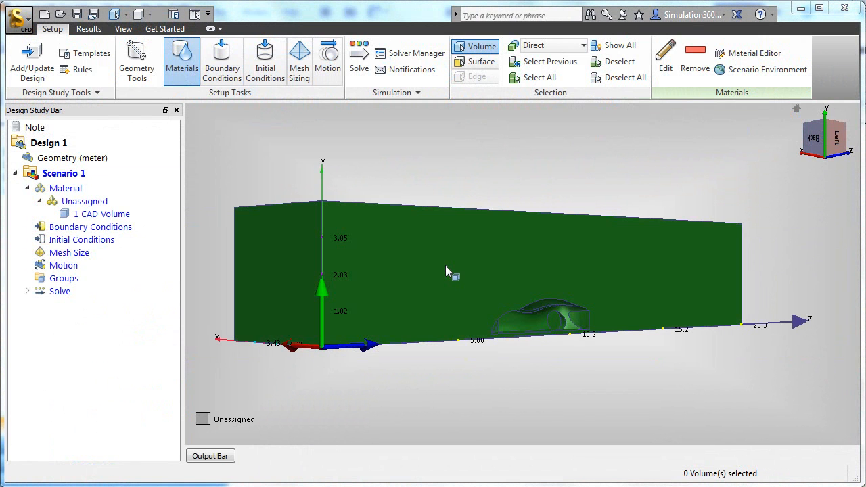
{"action": "left_click", "coordinate": [447, 271]}
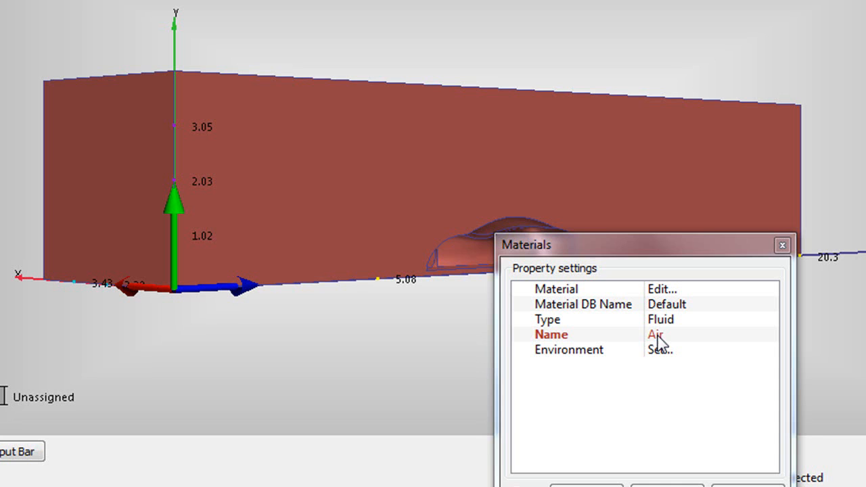
{"action": "mouse_move", "coordinate": [612, 57]}
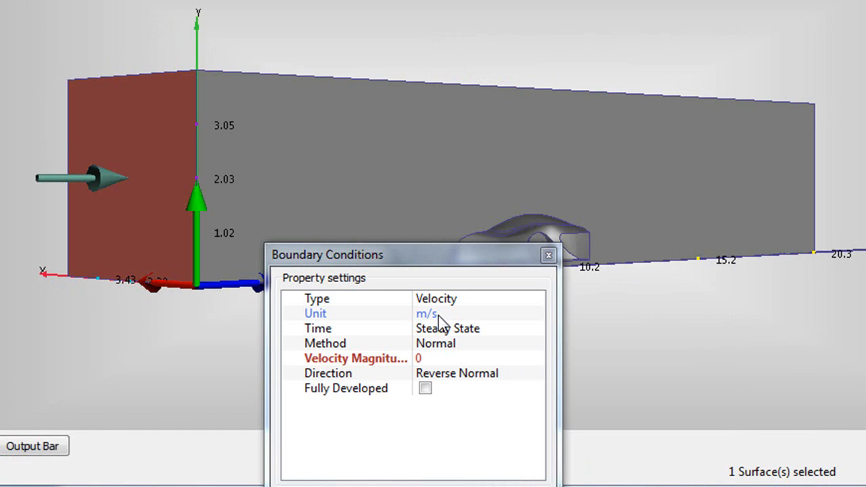
Step: Set the tunnel inlet velocity to 80 mph and apply it
{"action": "left_click", "coordinate": [476, 314]}
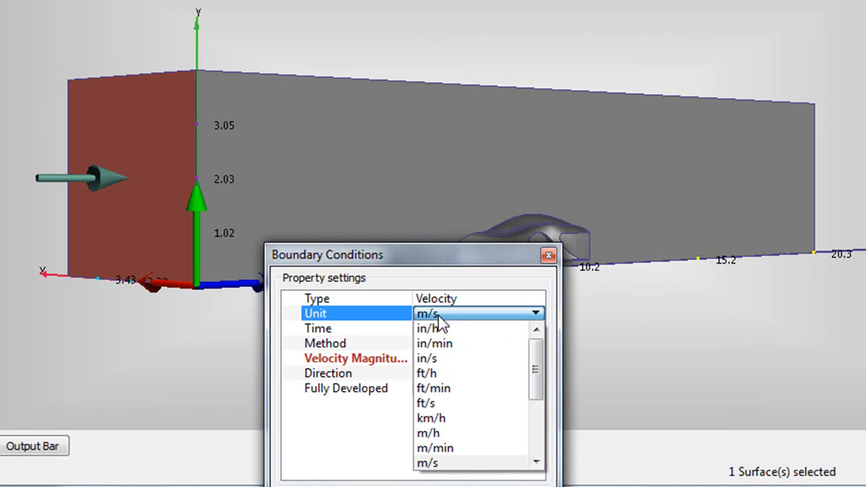
{"action": "scroll", "scroll_direction": "down", "scroll_amount": 3}
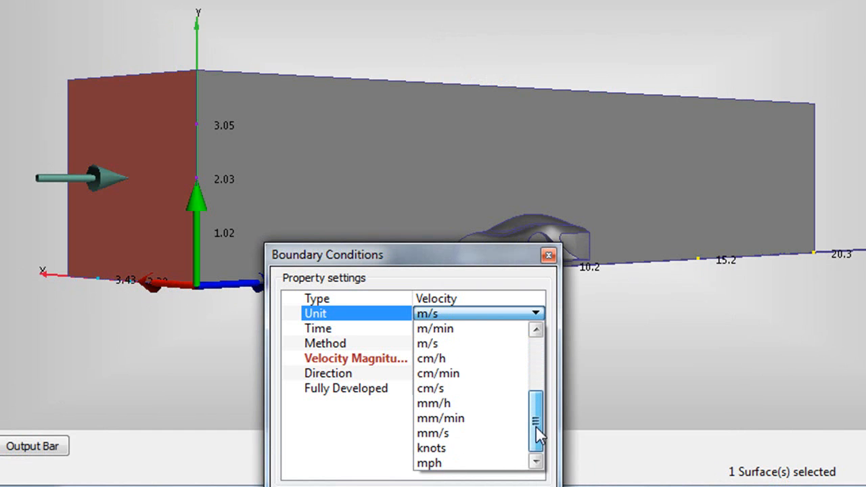
{"action": "left_click", "coordinate": [429, 463]}
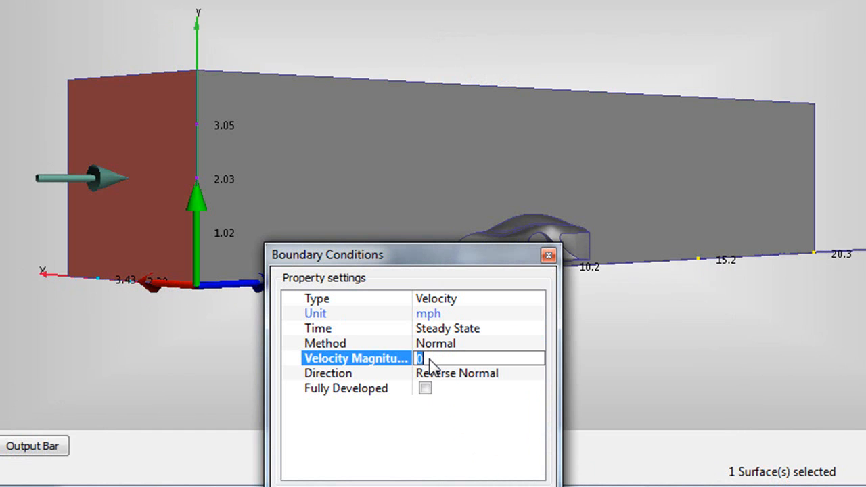
{"action": "type", "text": "80"}
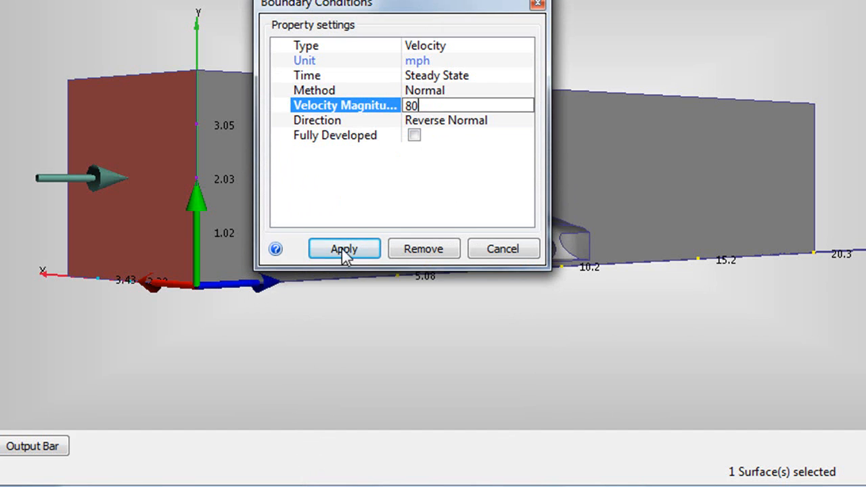
{"action": "left_click", "coordinate": [344, 249]}
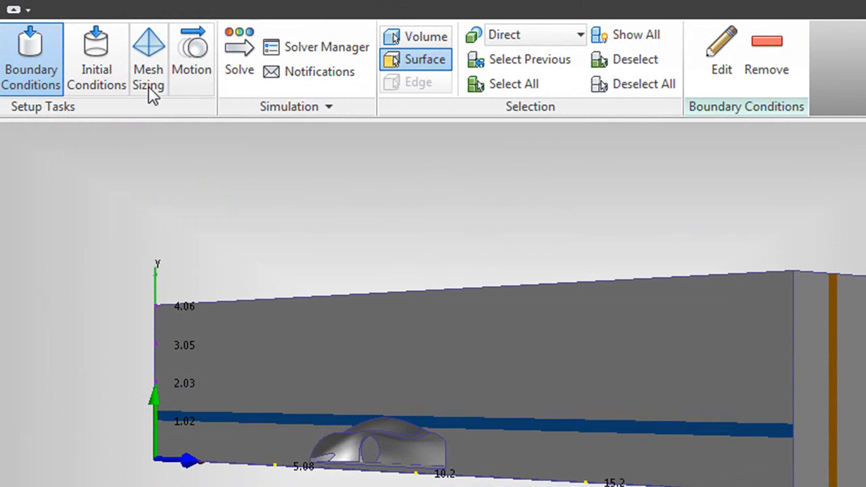
Step: Autosize the mesh for the car wind tunnel model
{"action": "left_click", "coordinate": [149, 59]}
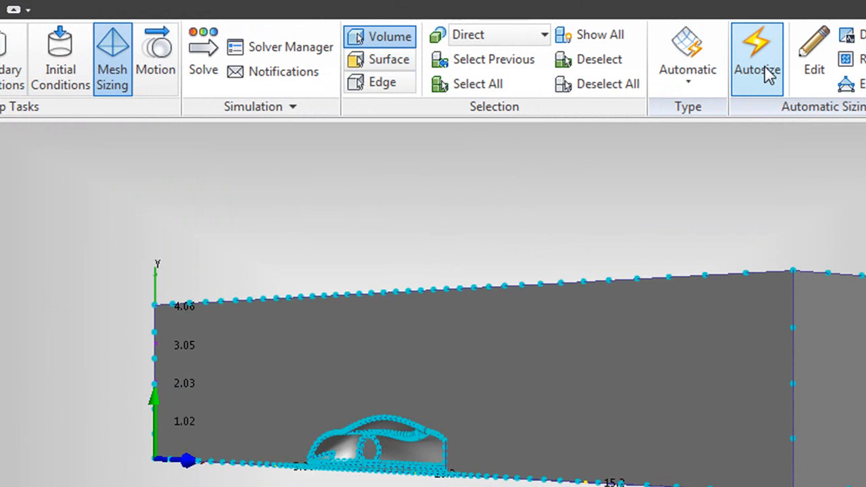
{"action": "left_click", "coordinate": [203, 52]}
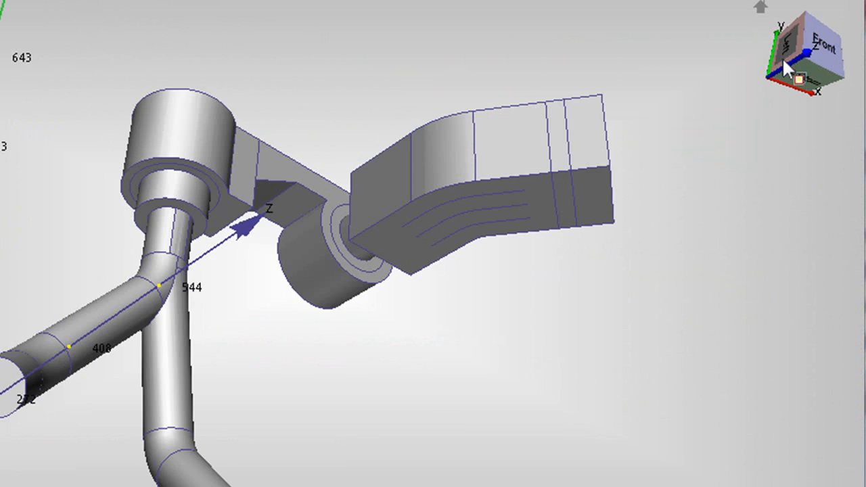
Step: Turn the faucet model to a standard ViewCube view facing its spout
{"action": "left_click", "coordinate": [823, 71]}
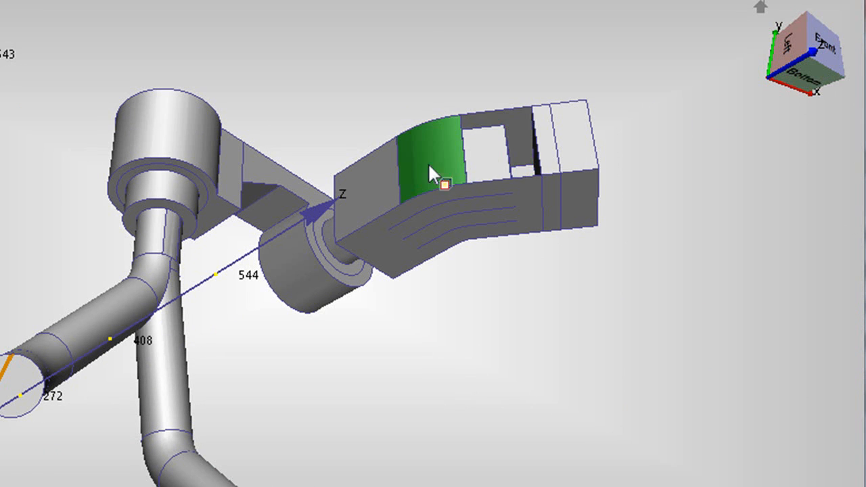
{"action": "mouse_move", "coordinate": [446, 210]}
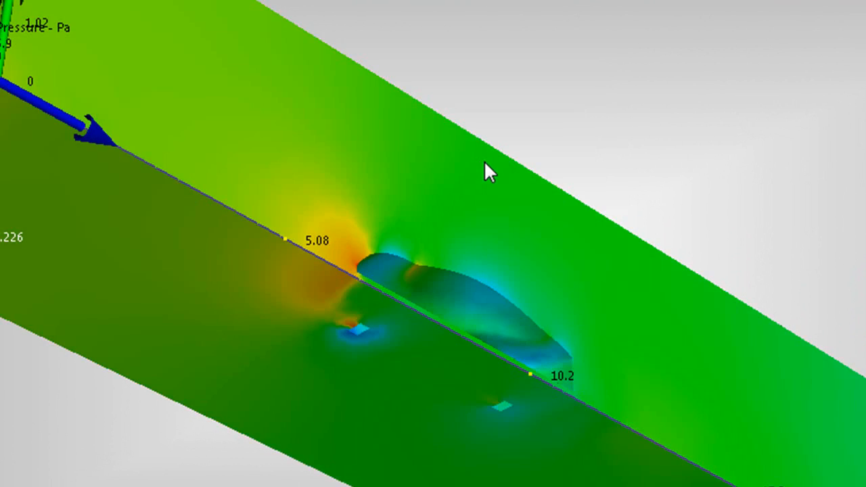
Step: Switch the result plane's quantity from static pressure to Shear Stress XY (Tau-XY), then reopen the Global result list
{"action": "right_click", "coordinate": [490, 171]}
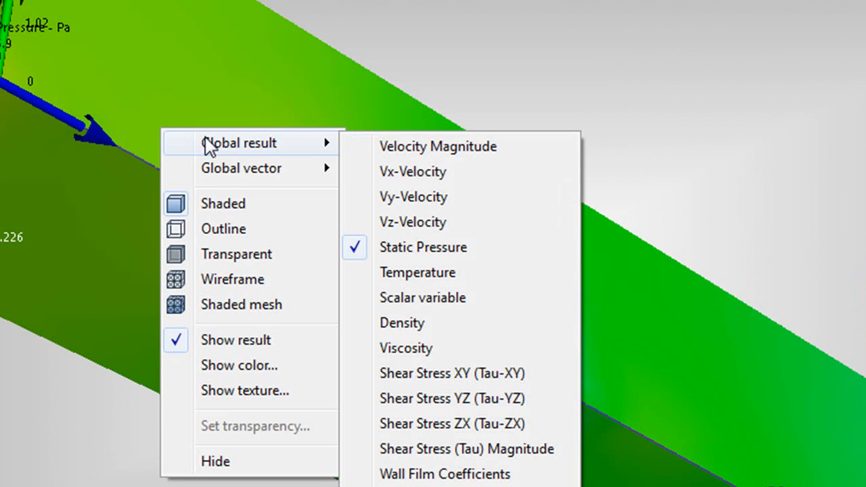
{"action": "mouse_move", "coordinate": [441, 304]}
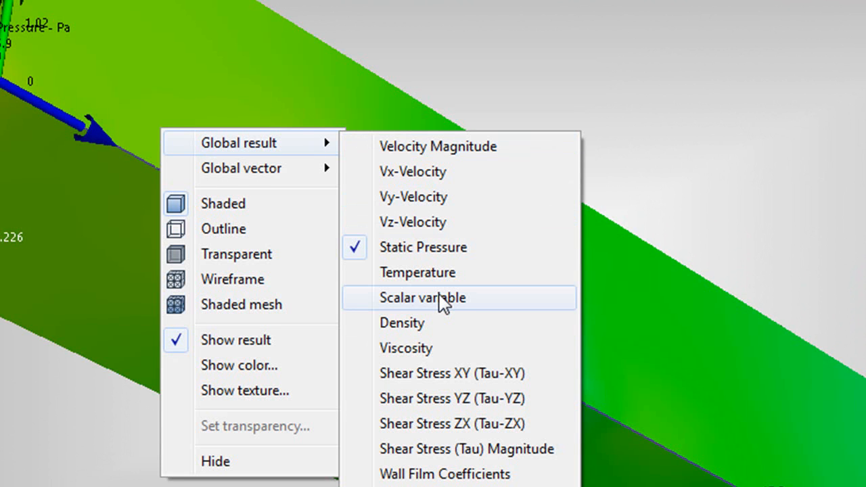
{"action": "mouse_move", "coordinate": [444, 332]}
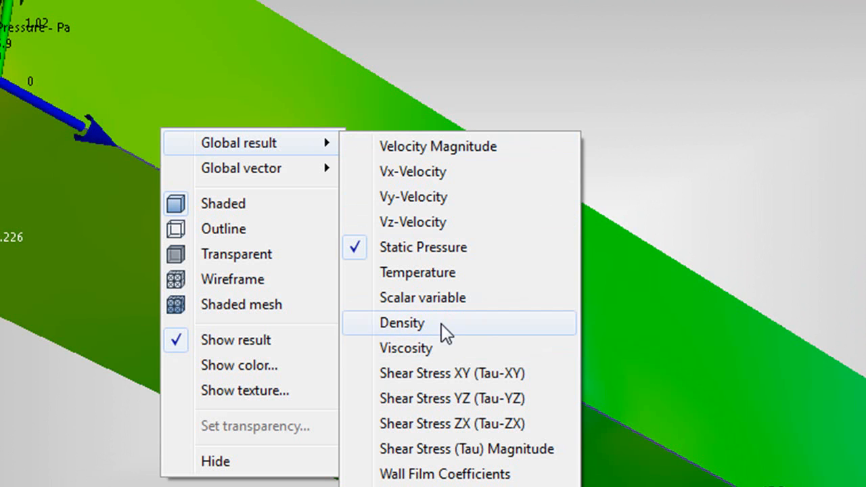
{"action": "left_click", "coordinate": [452, 373]}
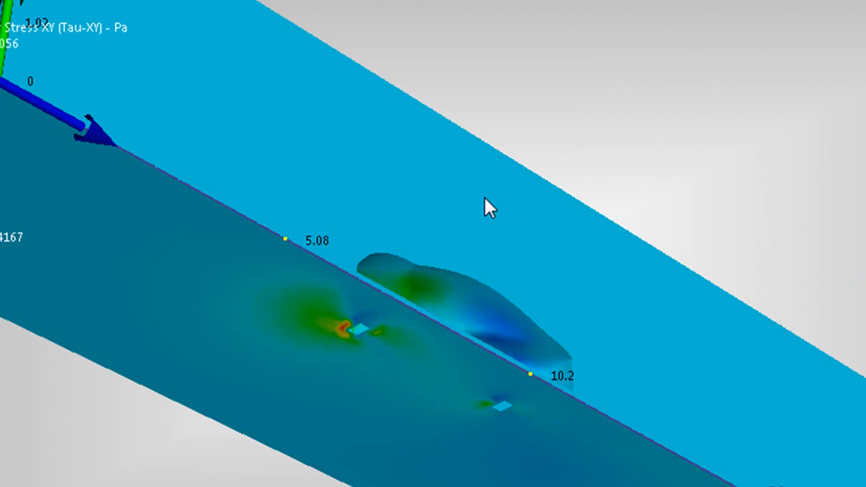
{"action": "right_click", "coordinate": [490, 208]}
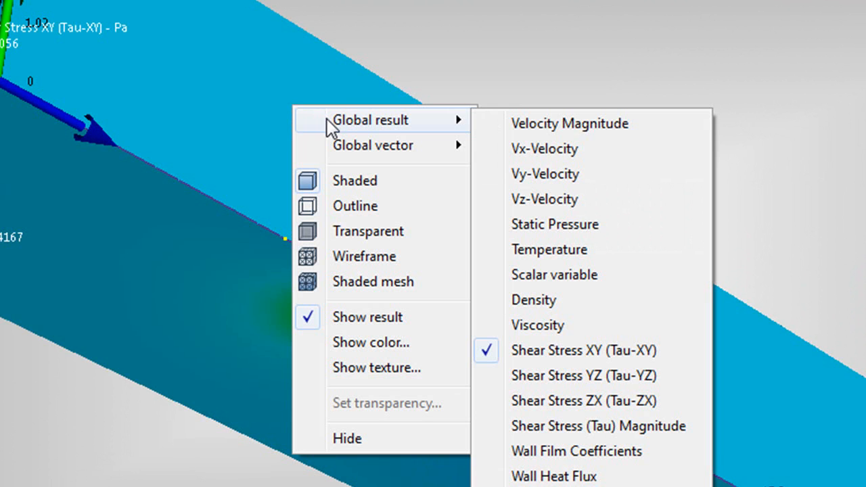
{"action": "left_click", "coordinate": [570, 124]}
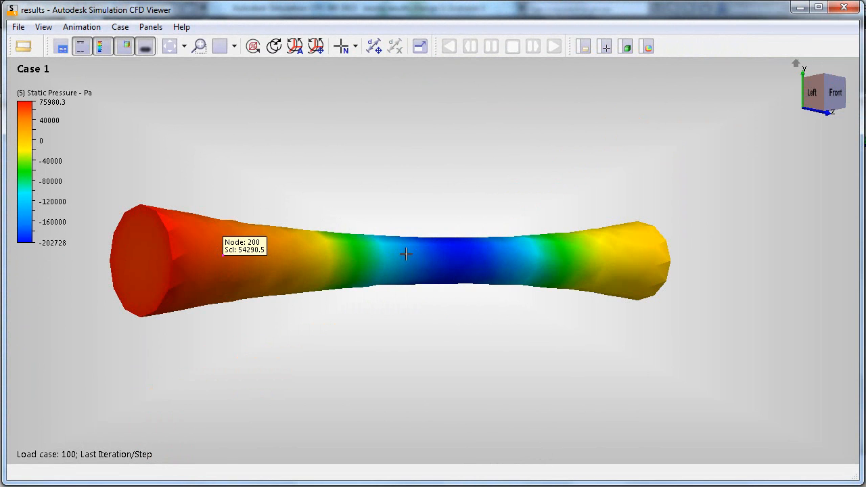
{"action": "mouse_move", "coordinate": [644, 261]}
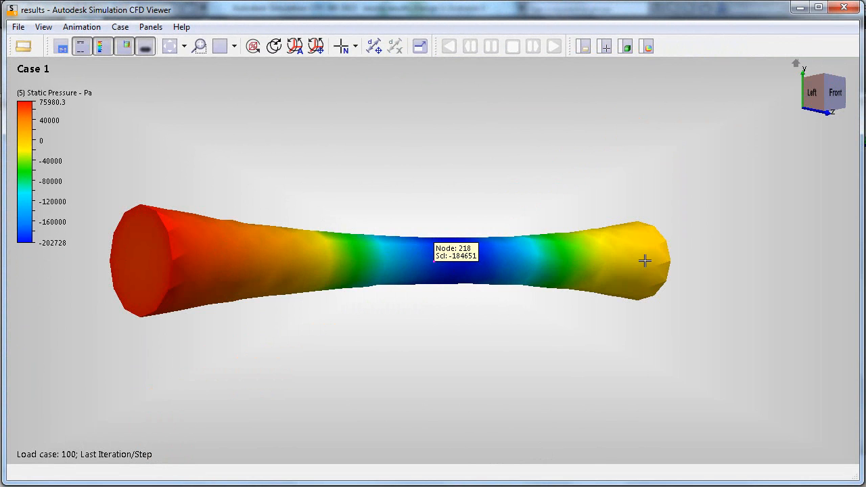
{"action": "mouse_move", "coordinate": [645, 262]}
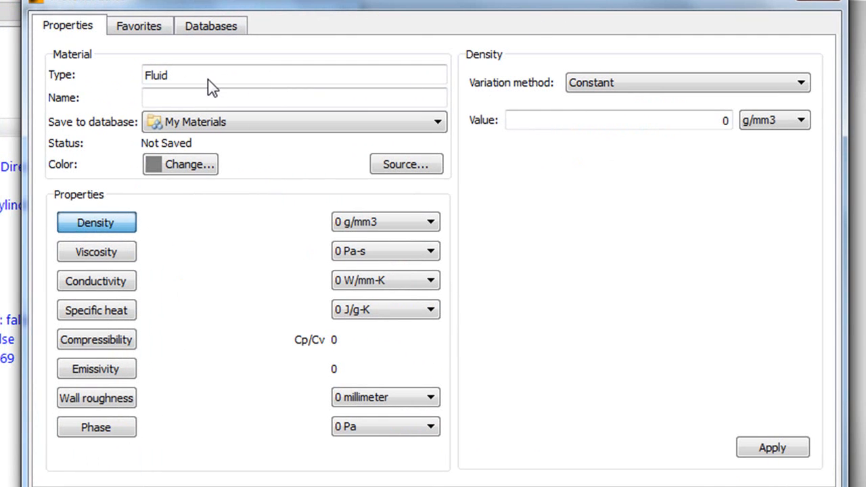
{"action": "mouse_move", "coordinate": [216, 83]}
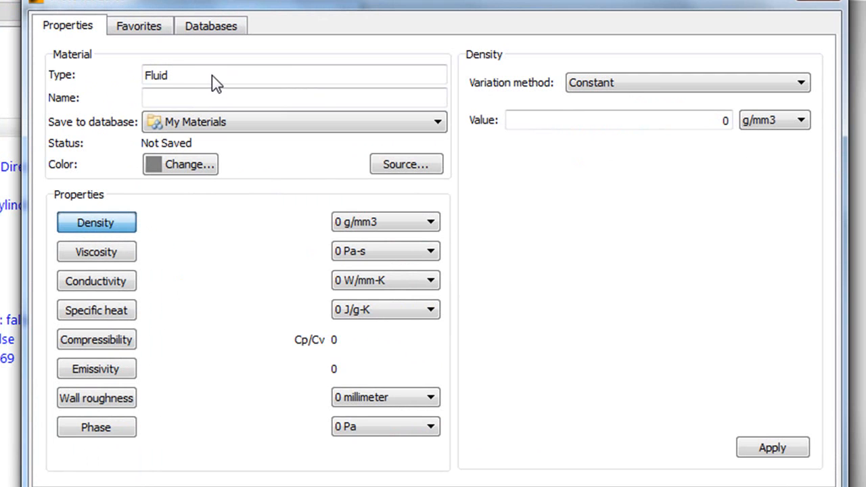
Step: Begin naming the new fluid material kept as Type Fluid saved to My Materials
{"action": "left_click", "coordinate": [294, 98]}
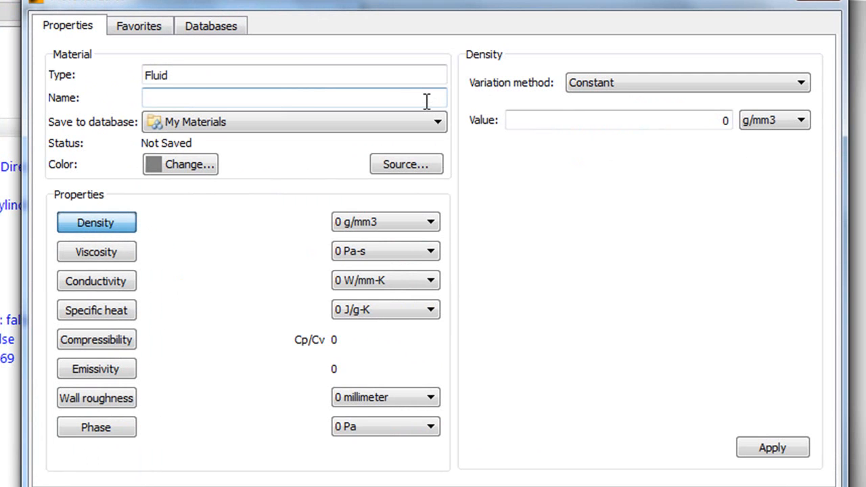
{"action": "mouse_move", "coordinate": [194, 225]}
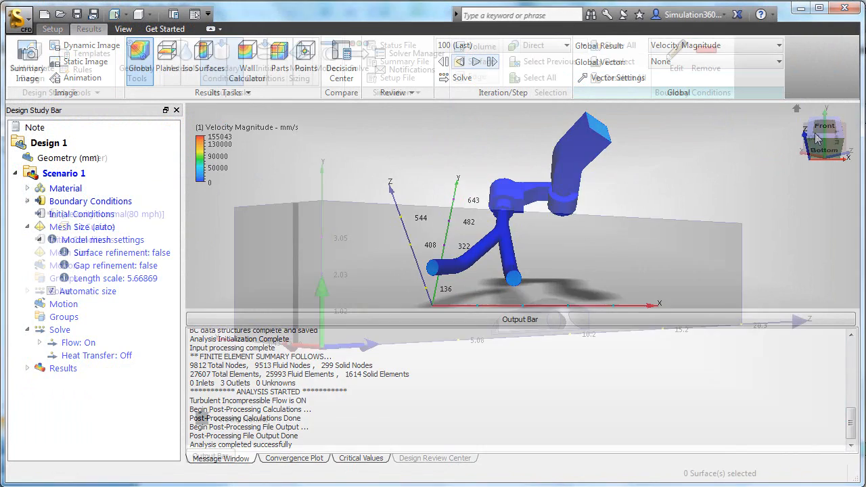
Step: Return to the wind tunnel model to edit the outlet face's boundary condition
{"action": "left_click", "coordinate": [52, 28]}
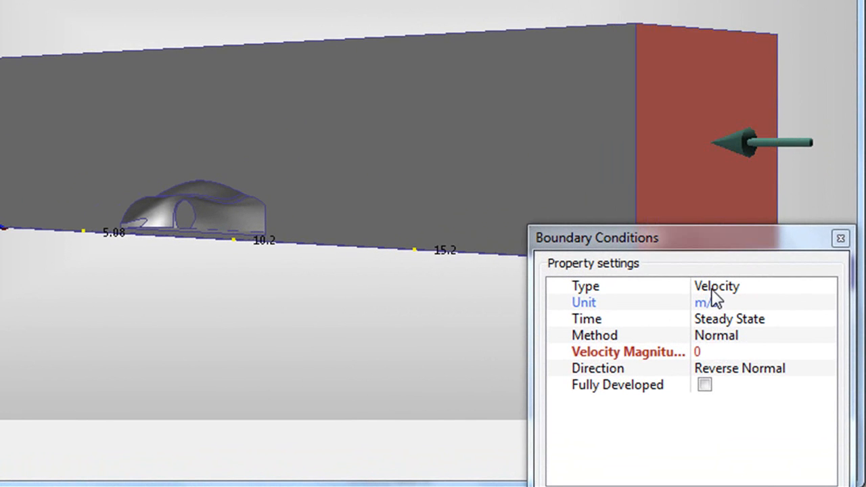
Step: Apply a Pressure condition of 0 Pa gage static to the outlet face
{"action": "left_click", "coordinate": [827, 286]}
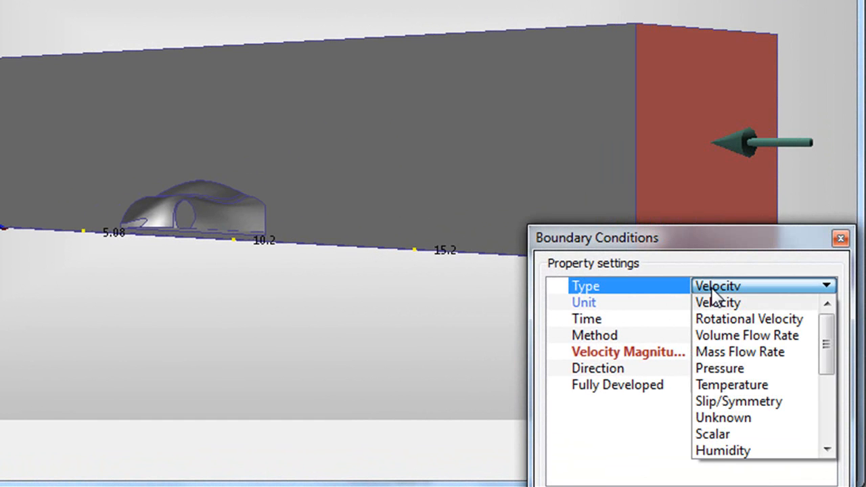
{"action": "left_click", "coordinate": [720, 368]}
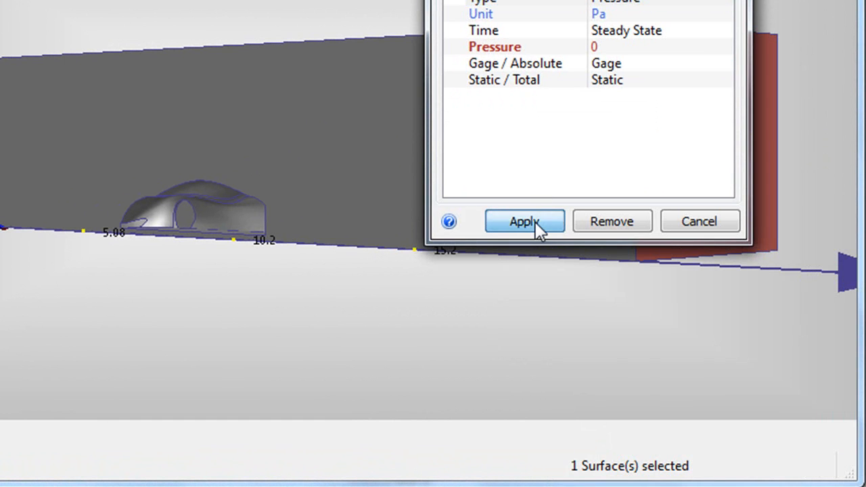
{"action": "left_click", "coordinate": [526, 222]}
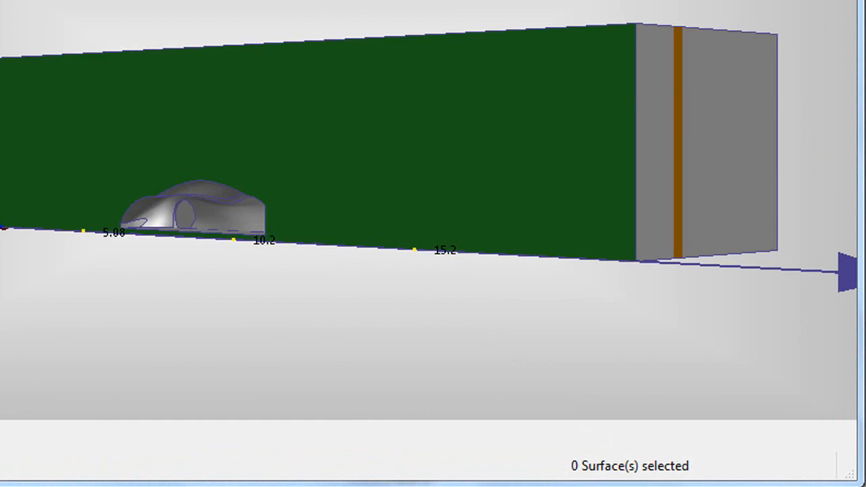